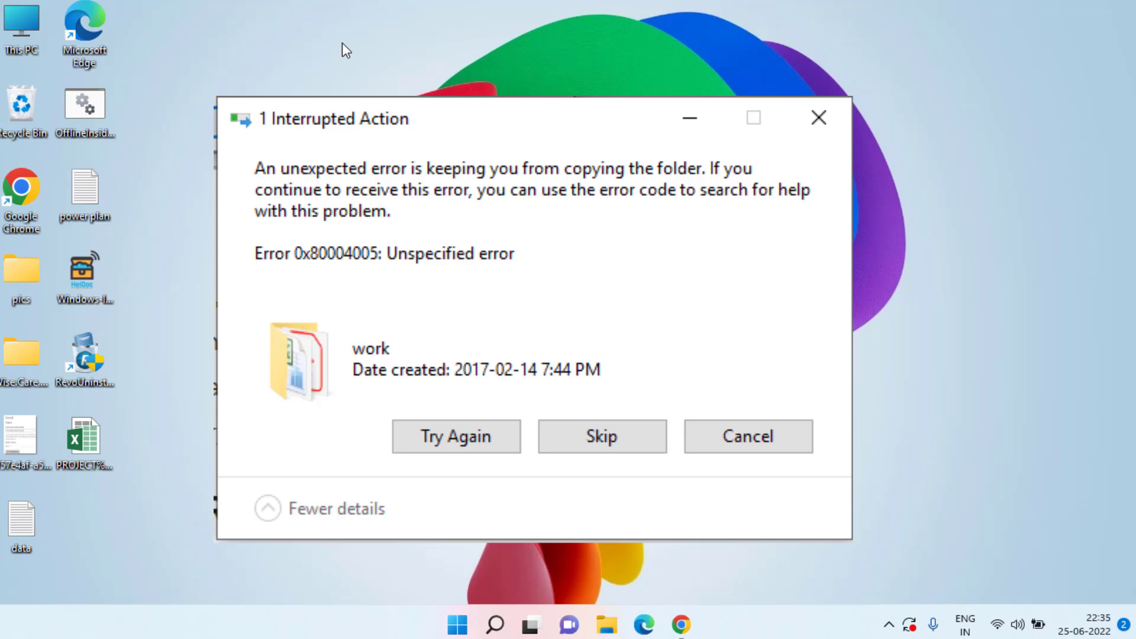
- Dismiss the copy error and browse C:\Windows\System32 in File Explorer
left_click(747, 437)
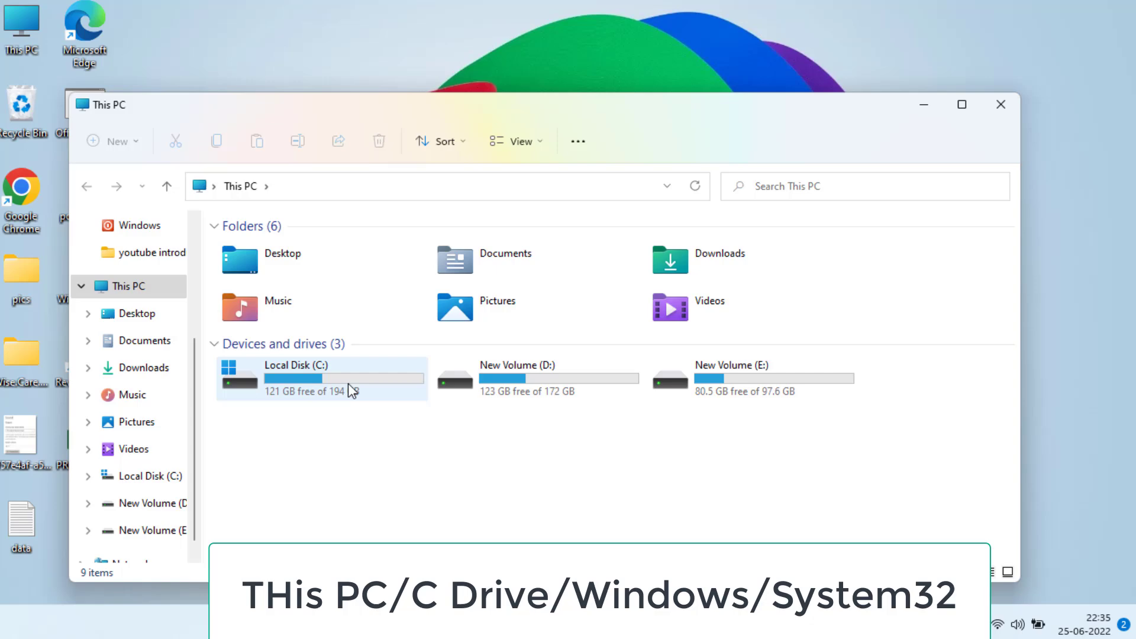
double_click(296, 376)
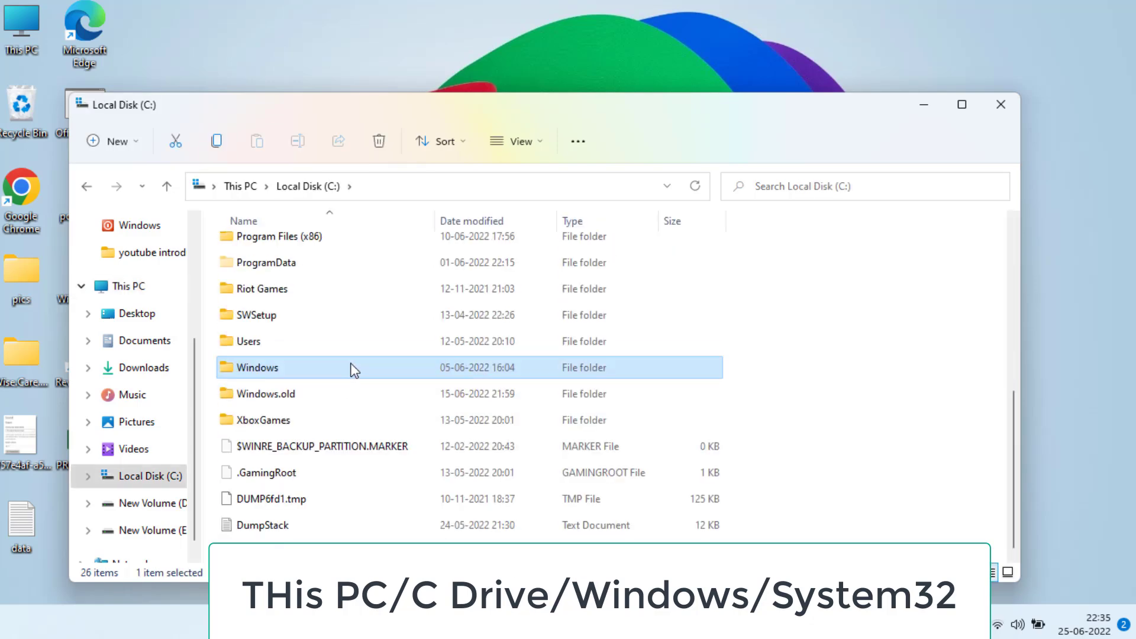
double_click(257, 367)
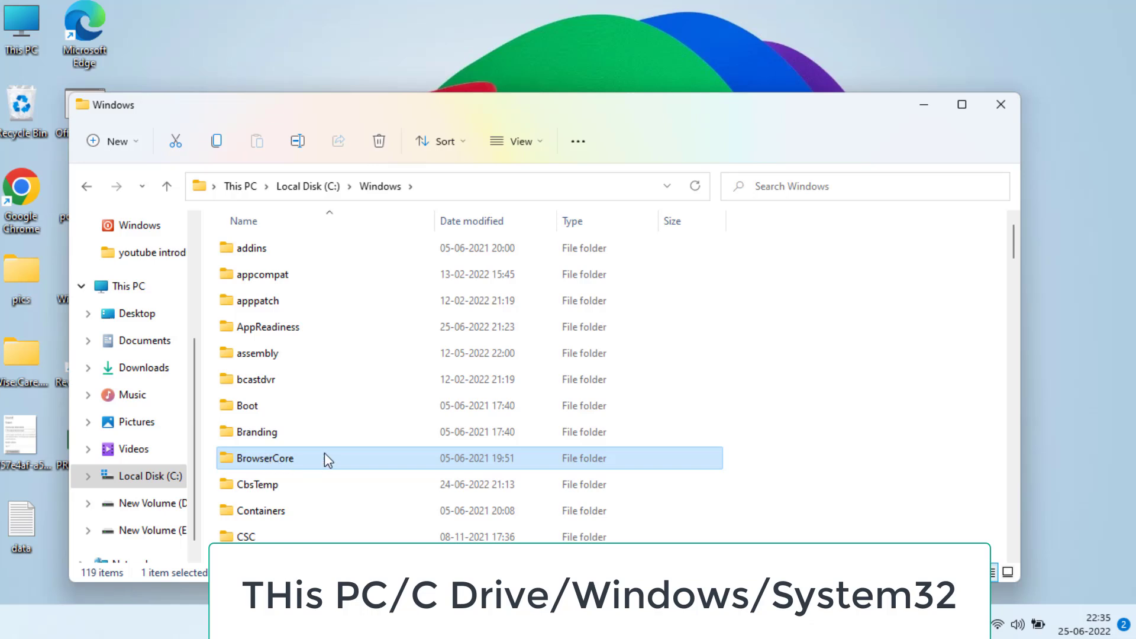
scroll("down", 3)
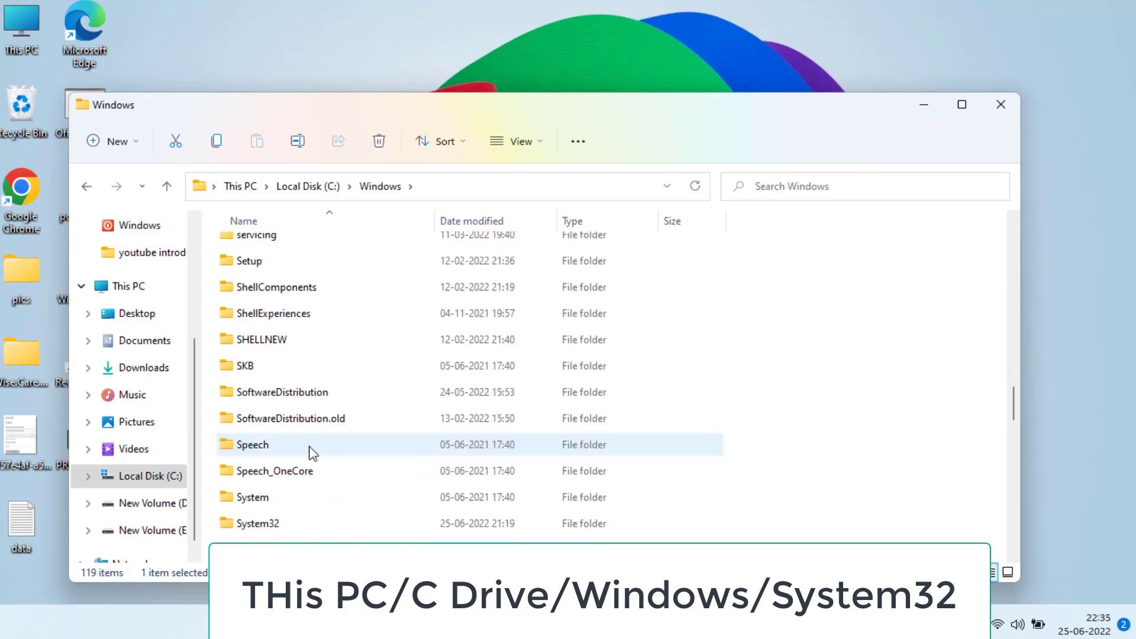
double_click(264, 523)
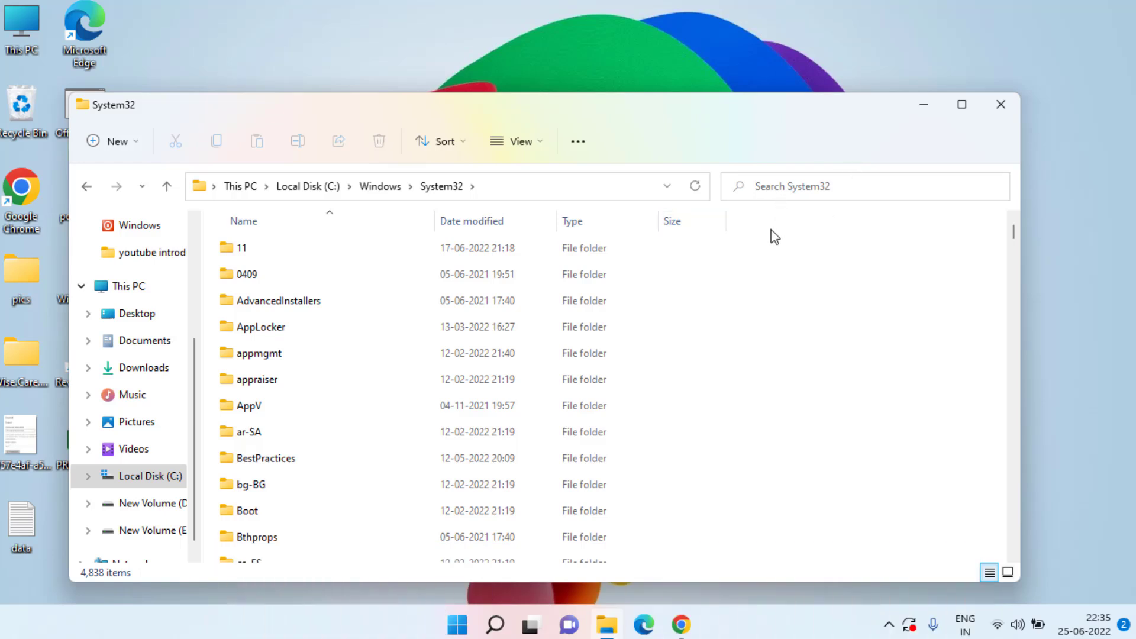
- Search System32 for rdpclip, then for dwm, and bring up the dwm application's actions
type("rdpclip")
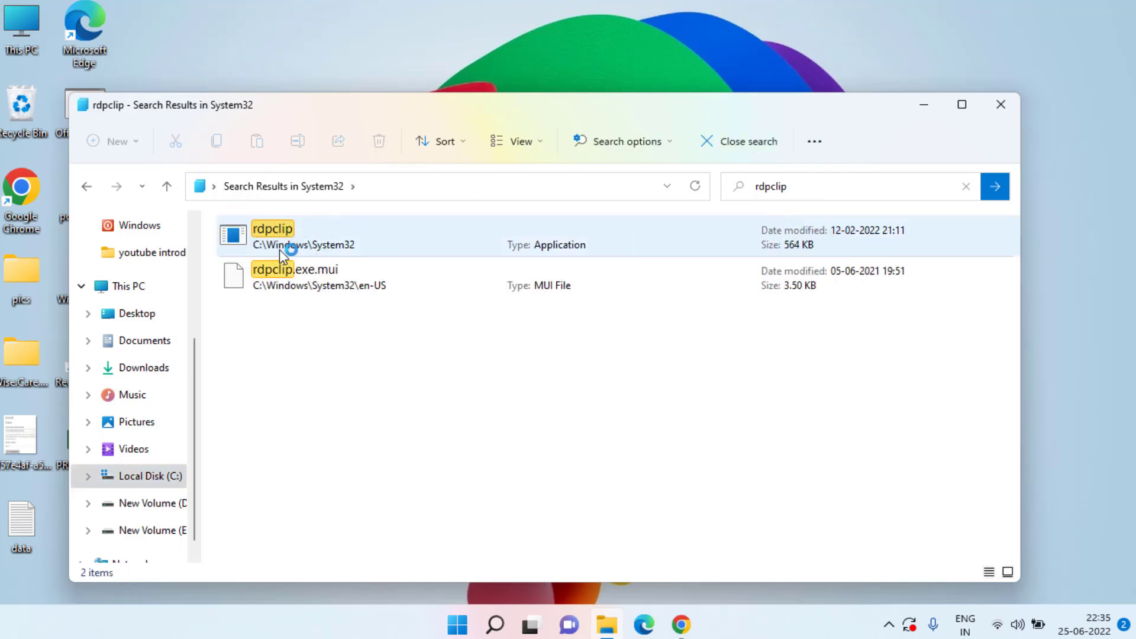
right_click(272, 236)
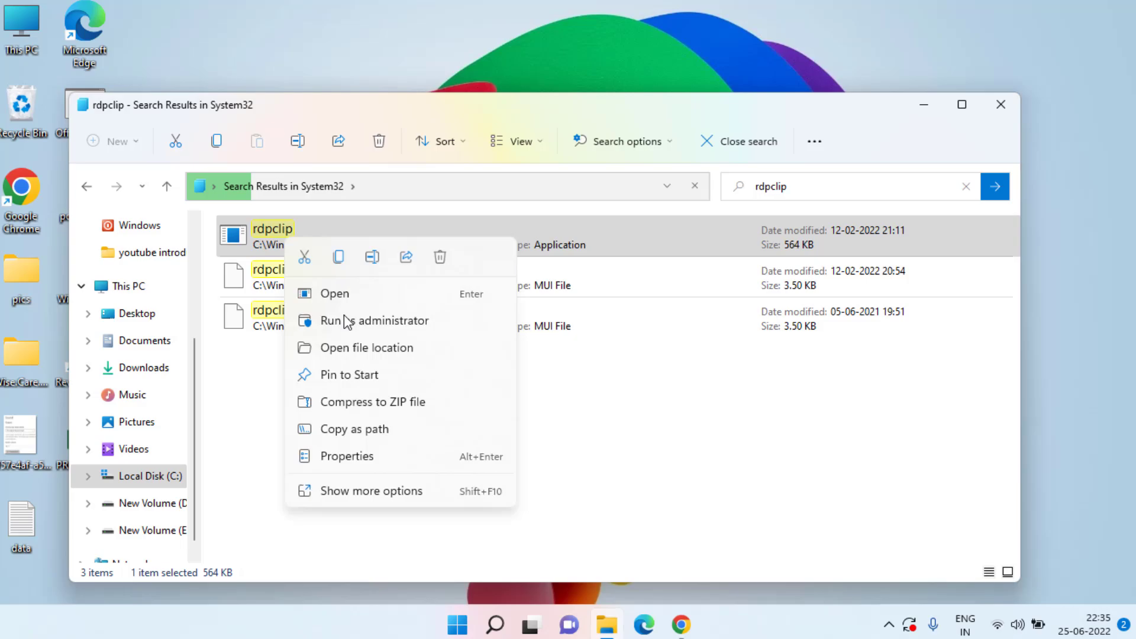
mouse_move(359, 321)
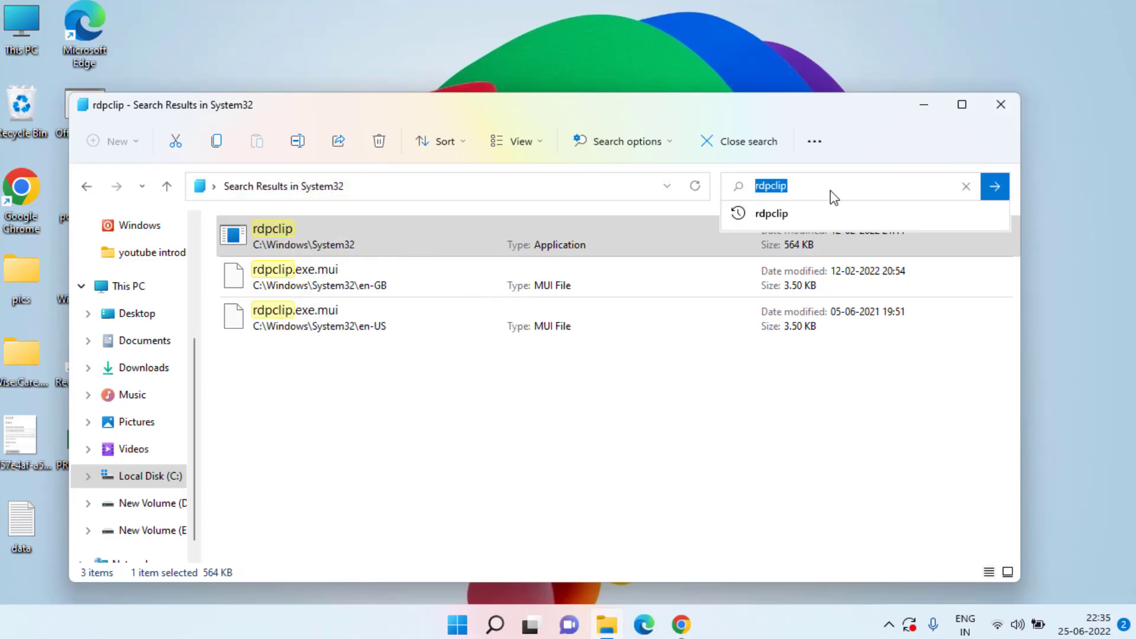
type("dwm")
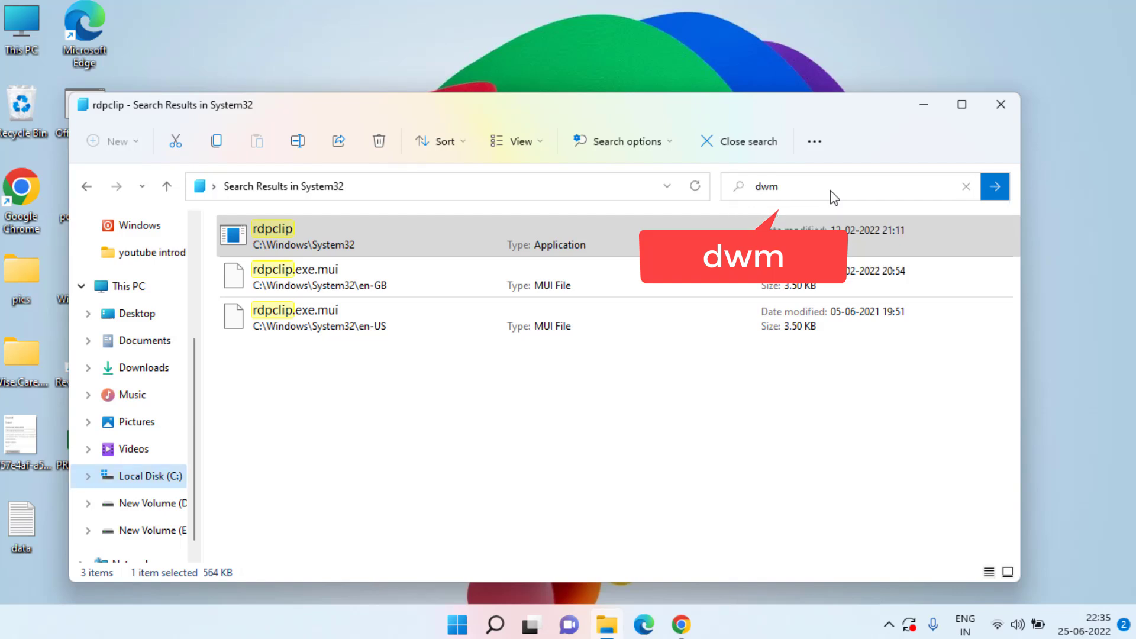
left_click(995, 186)
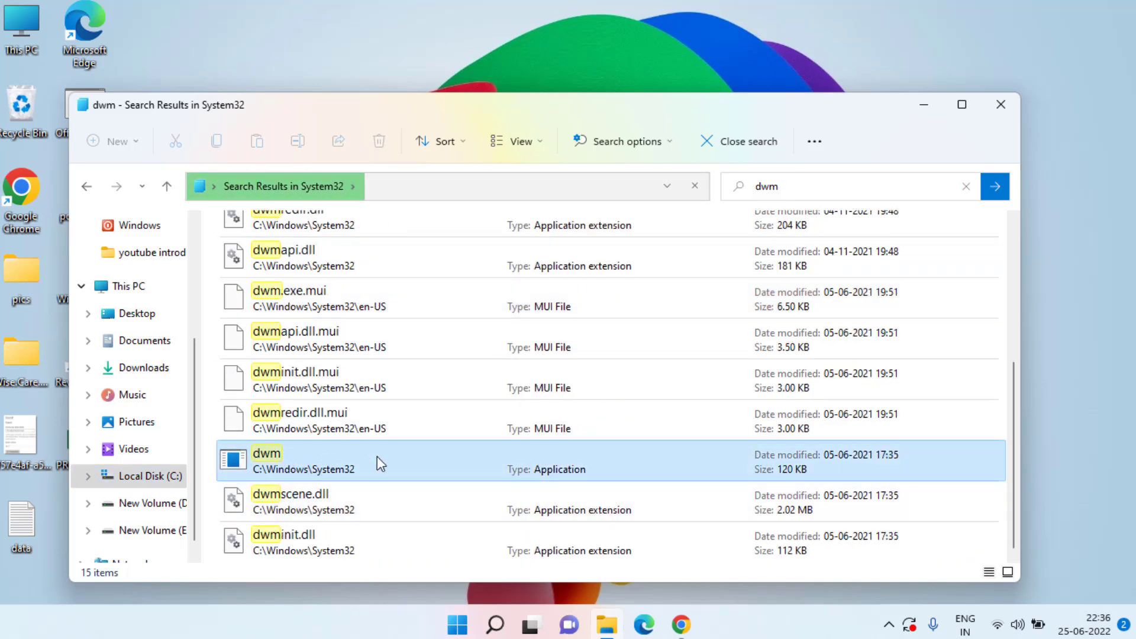
right_click(266, 459)
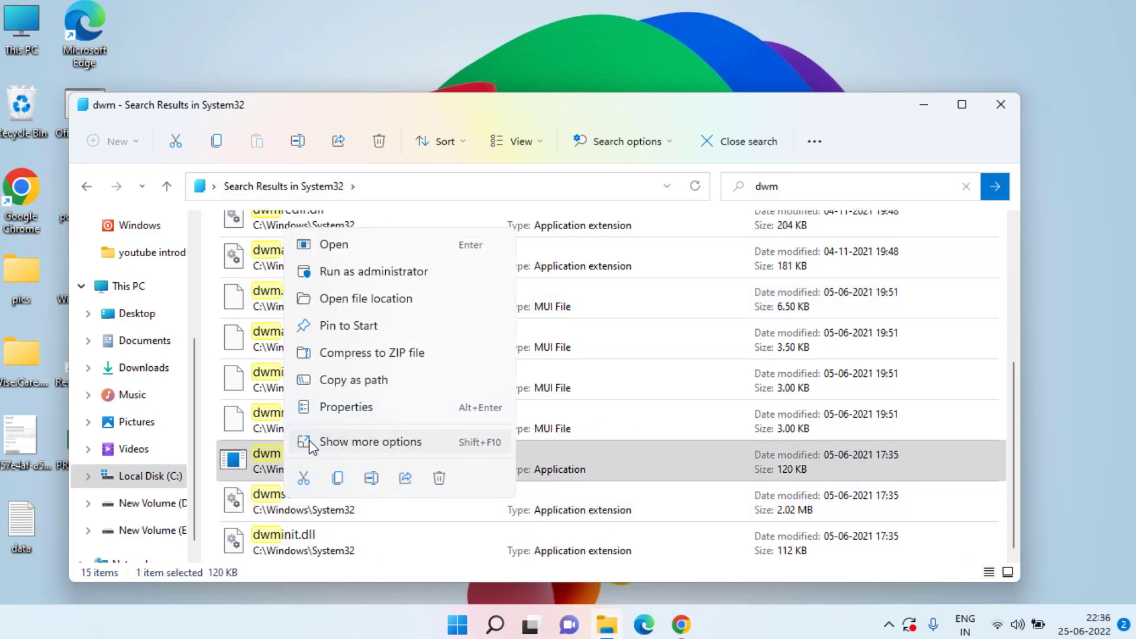
mouse_move(409, 271)
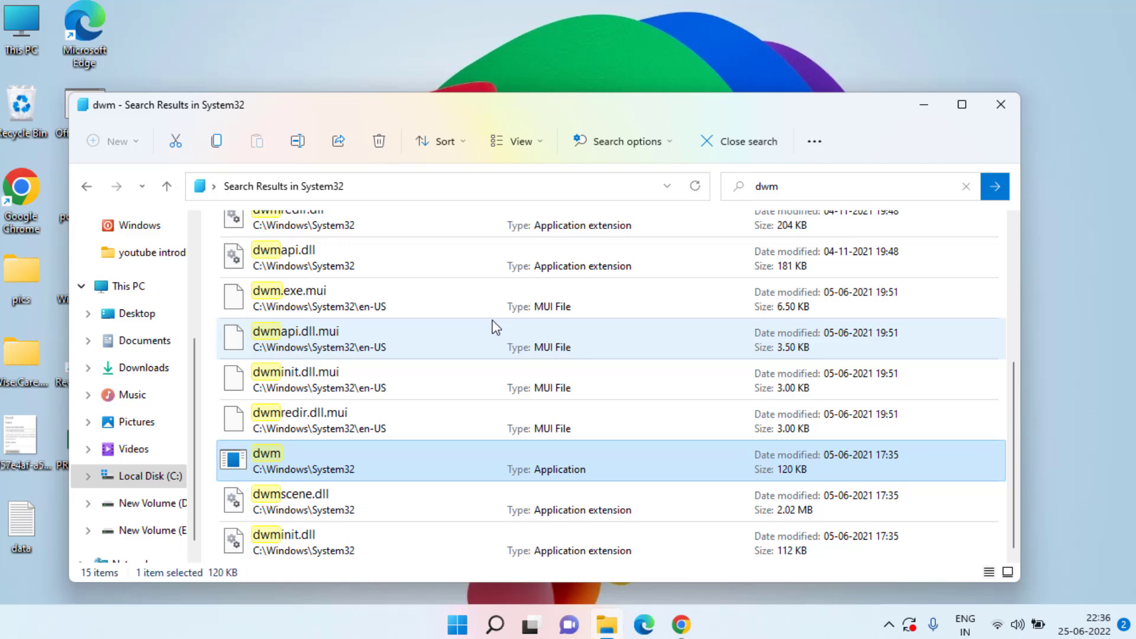
mouse_move(980, 104)
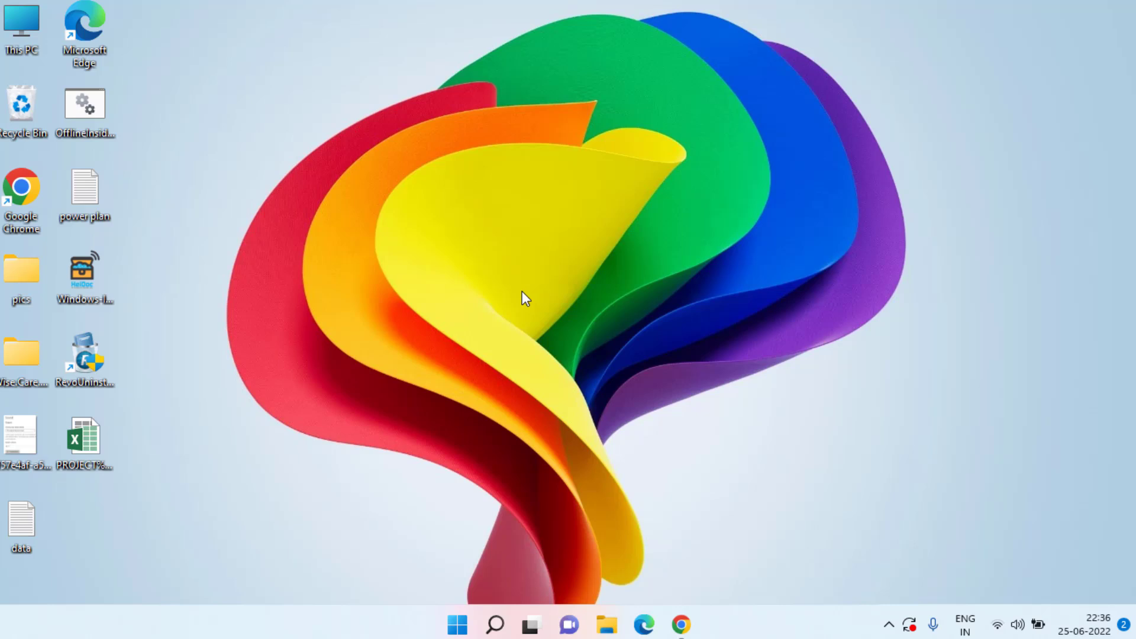
mouse_move(512, 310)
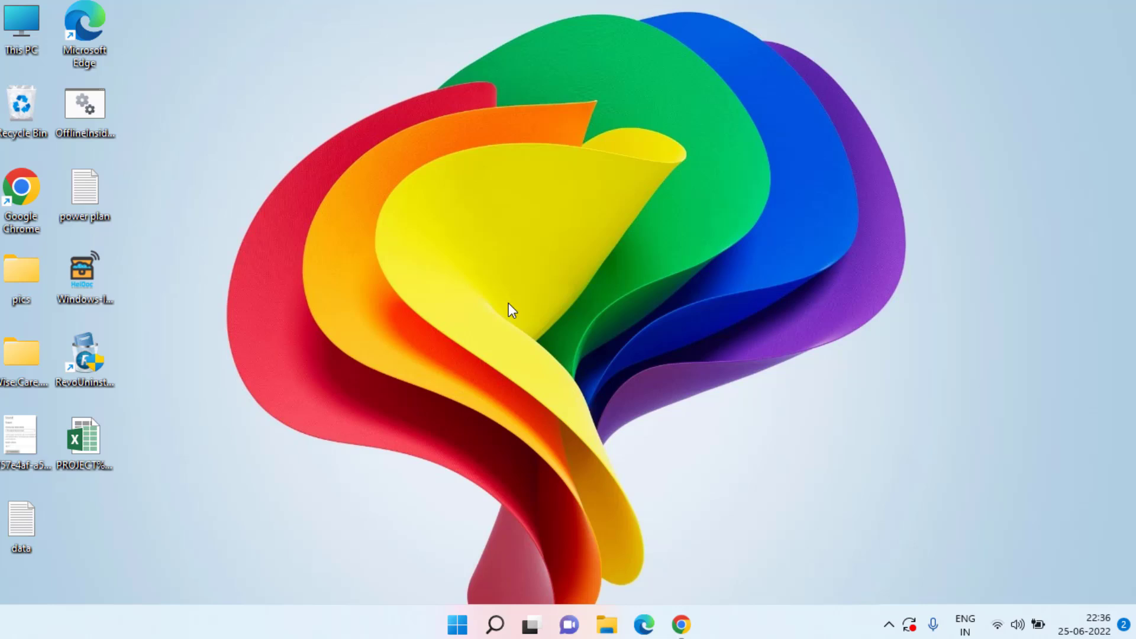
mouse_move(293, 303)
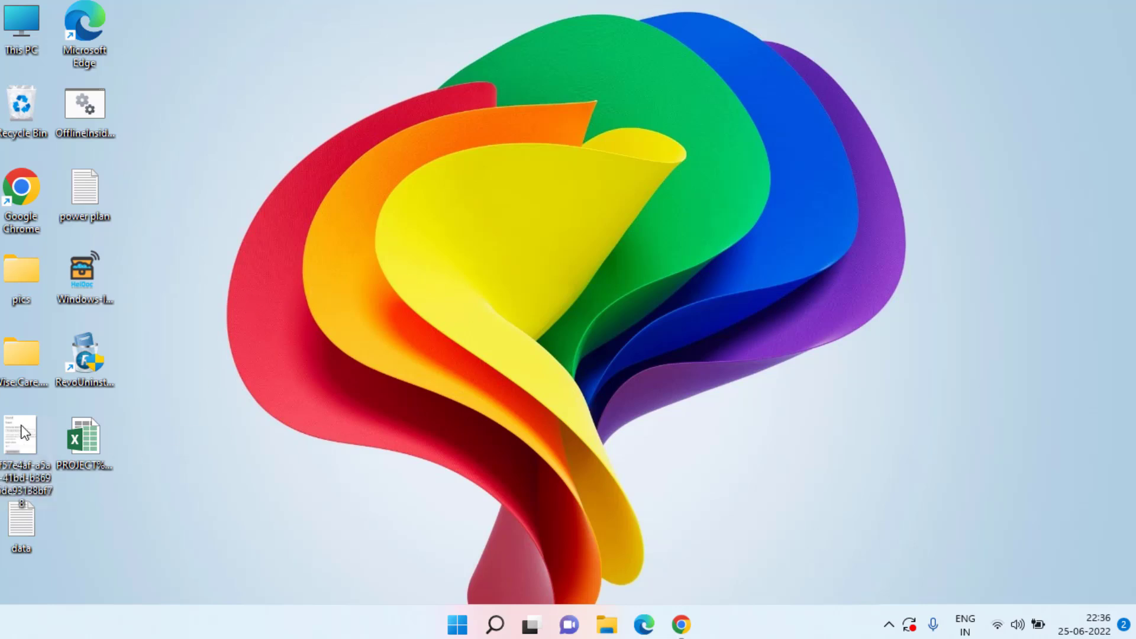
mouse_move(20, 442)
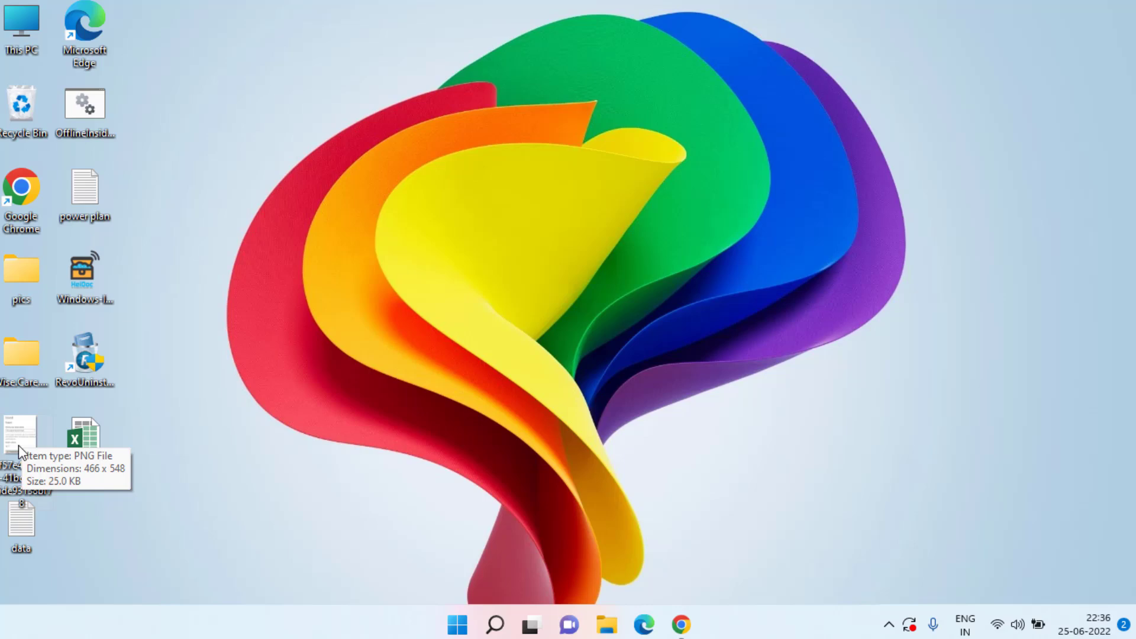
- Allow Full control for ALL APPLICATION PACKAGES in the PNG file's permissions editor
right_click(20, 434)
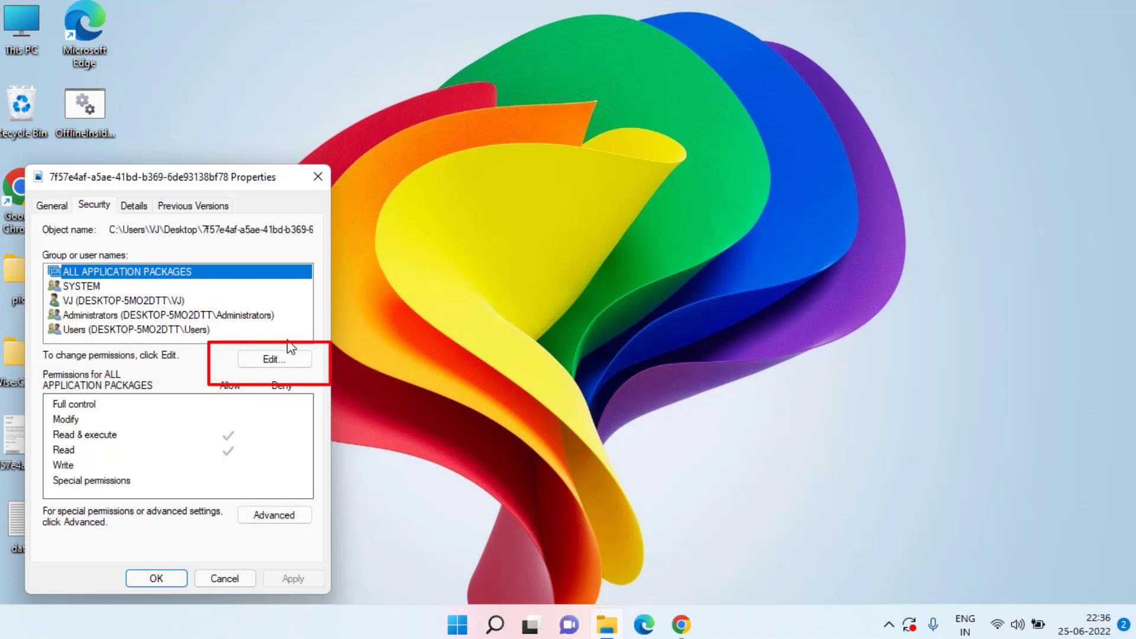
left_click(274, 360)
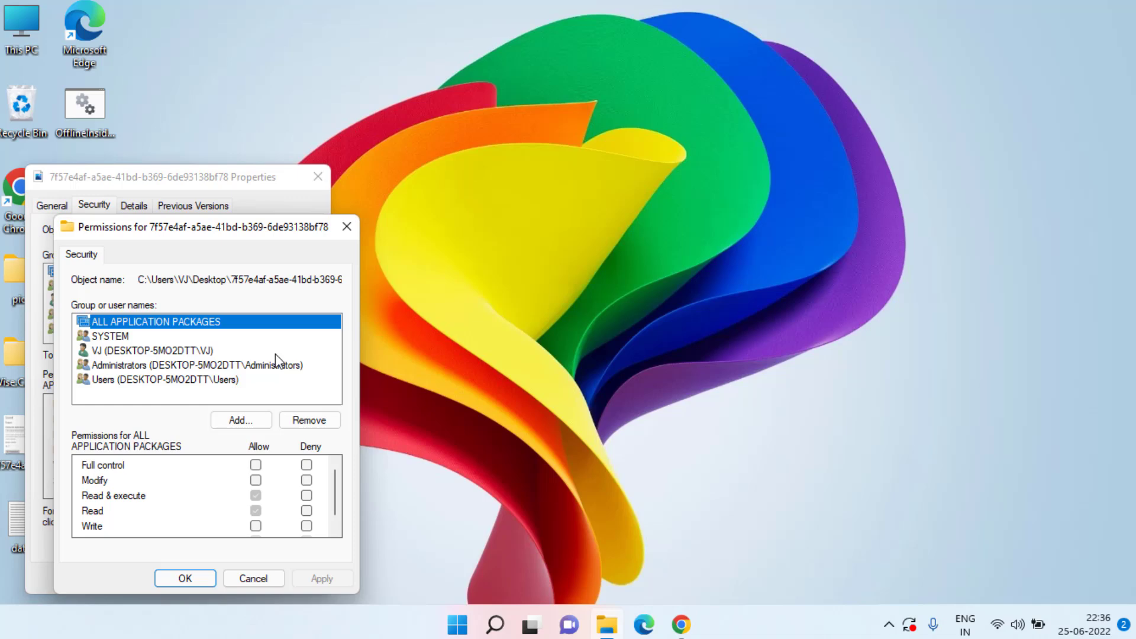
mouse_move(105, 486)
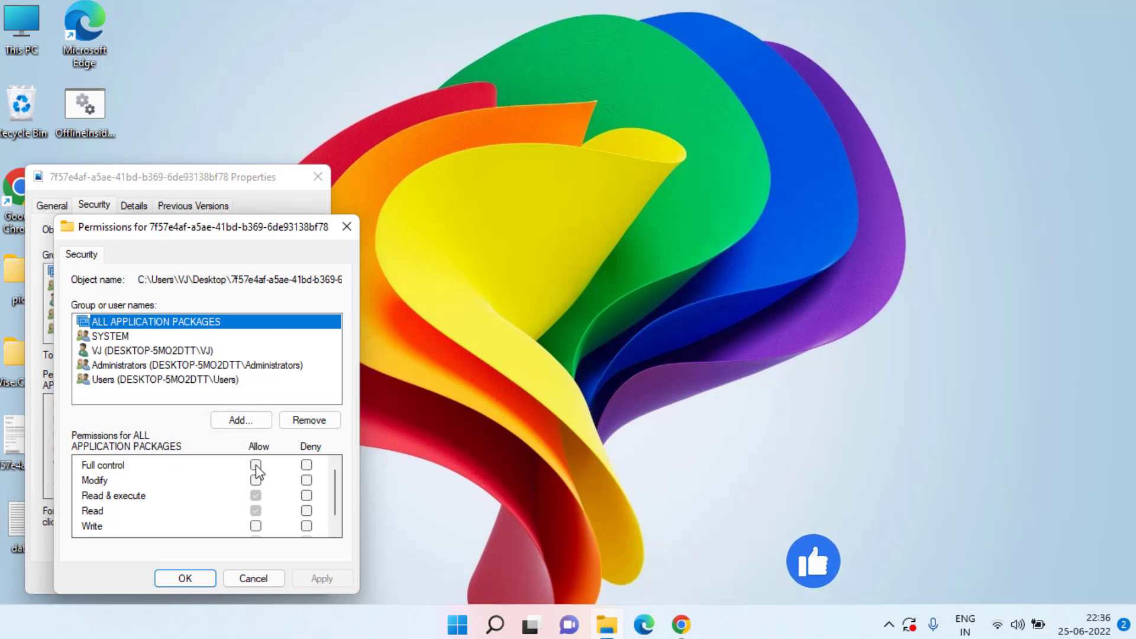
left_click(255, 464)
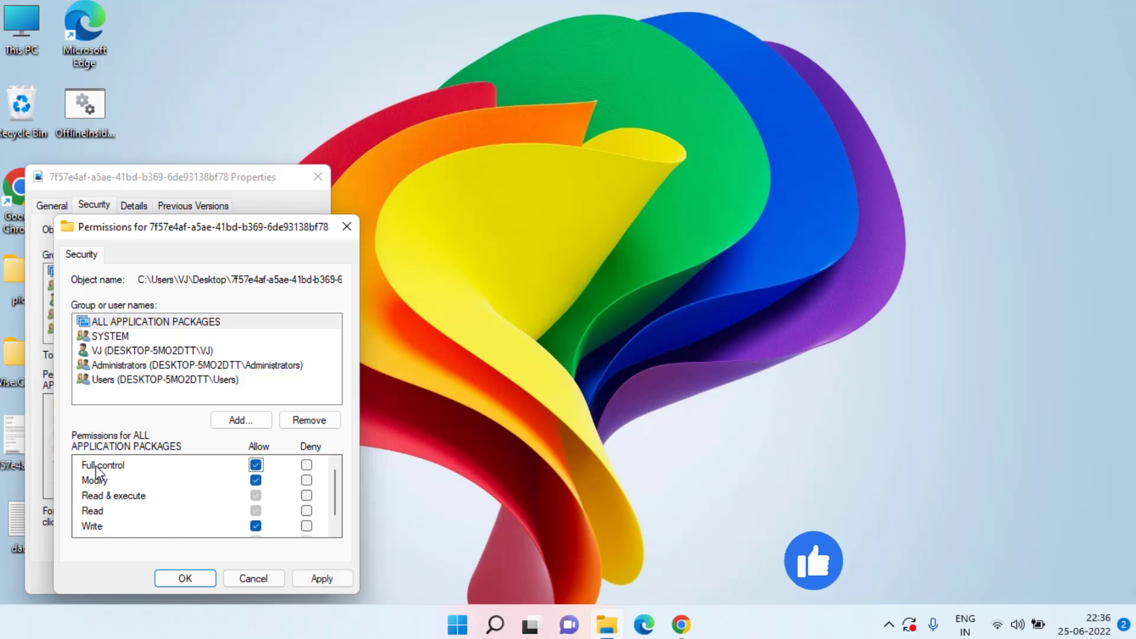
mouse_move(137, 473)
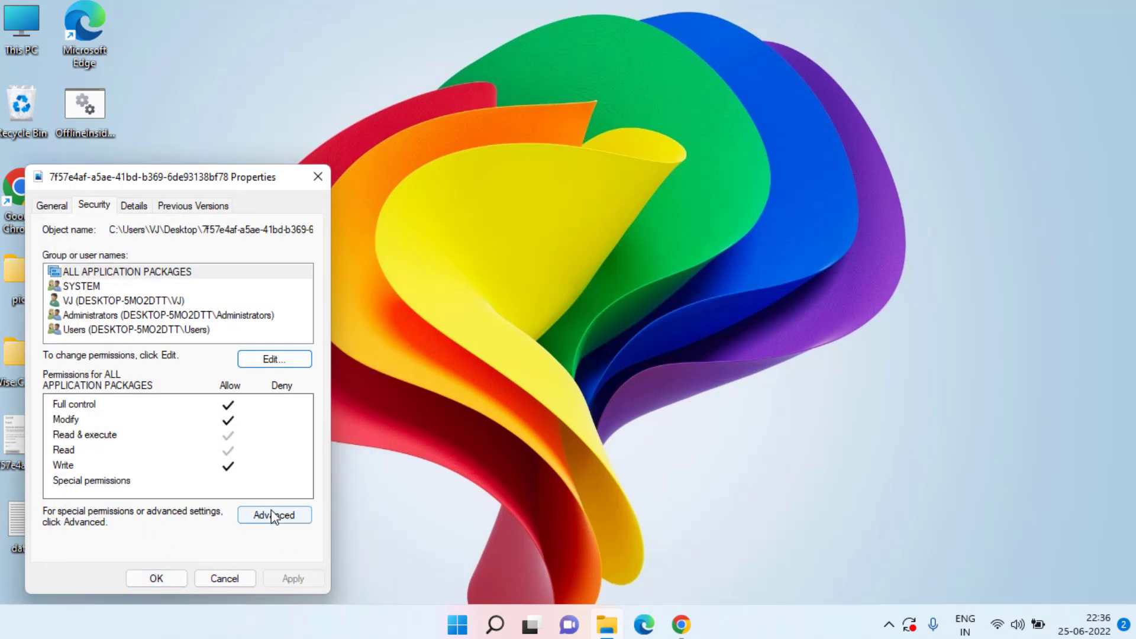
- Start changing the PNG file's owner and list all available users and groups
left_click(274, 515)
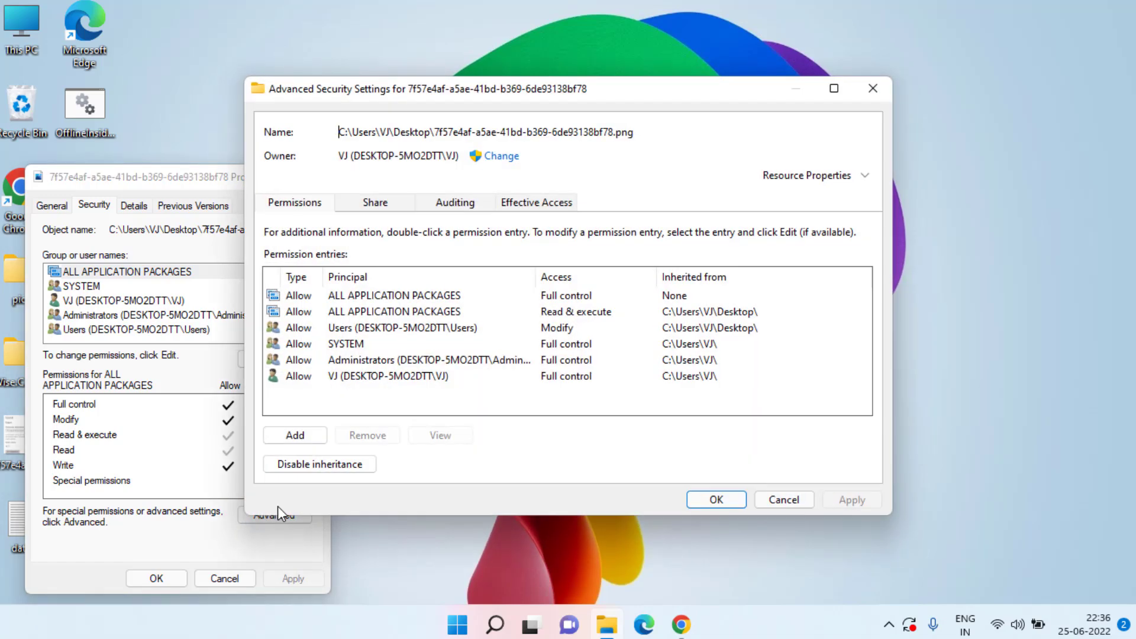
mouse_move(282, 158)
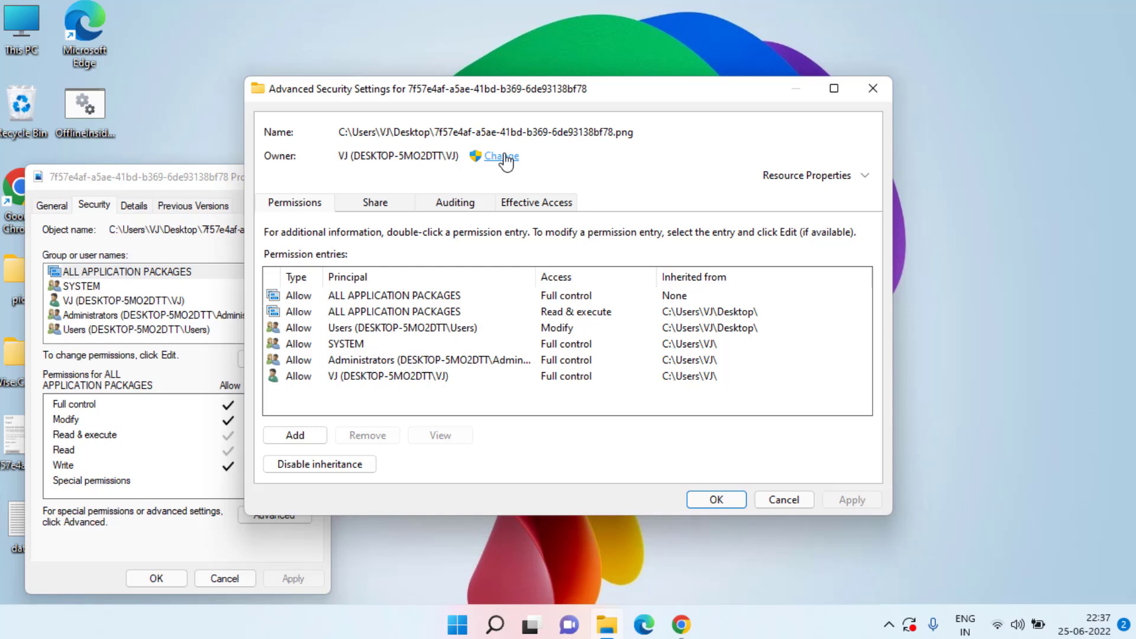
left_click(499, 156)
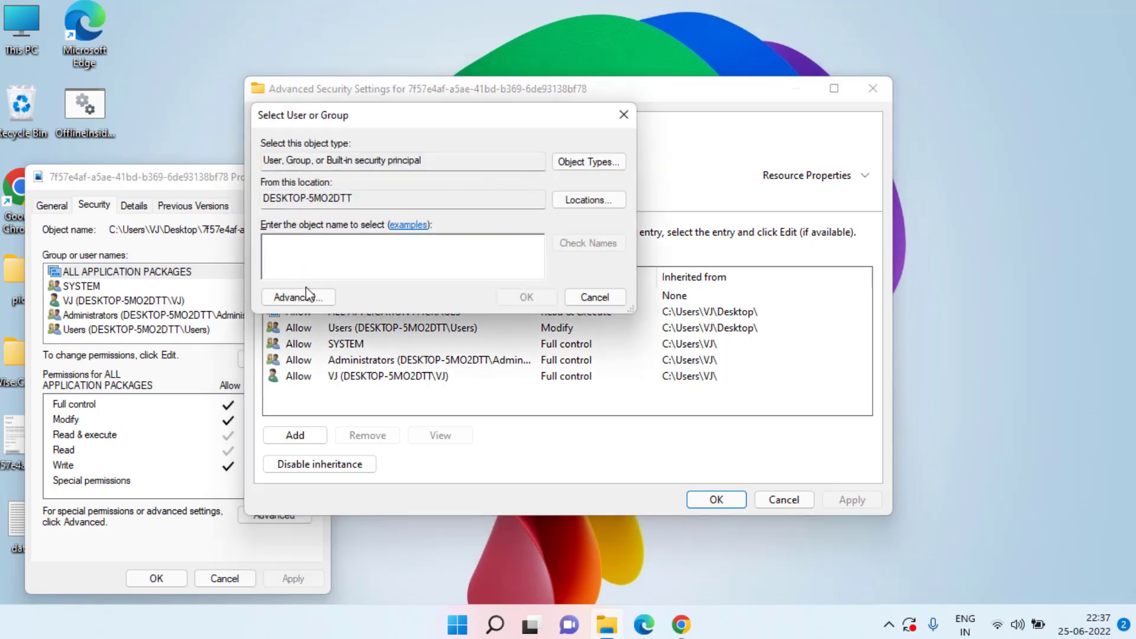
left_click(297, 297)
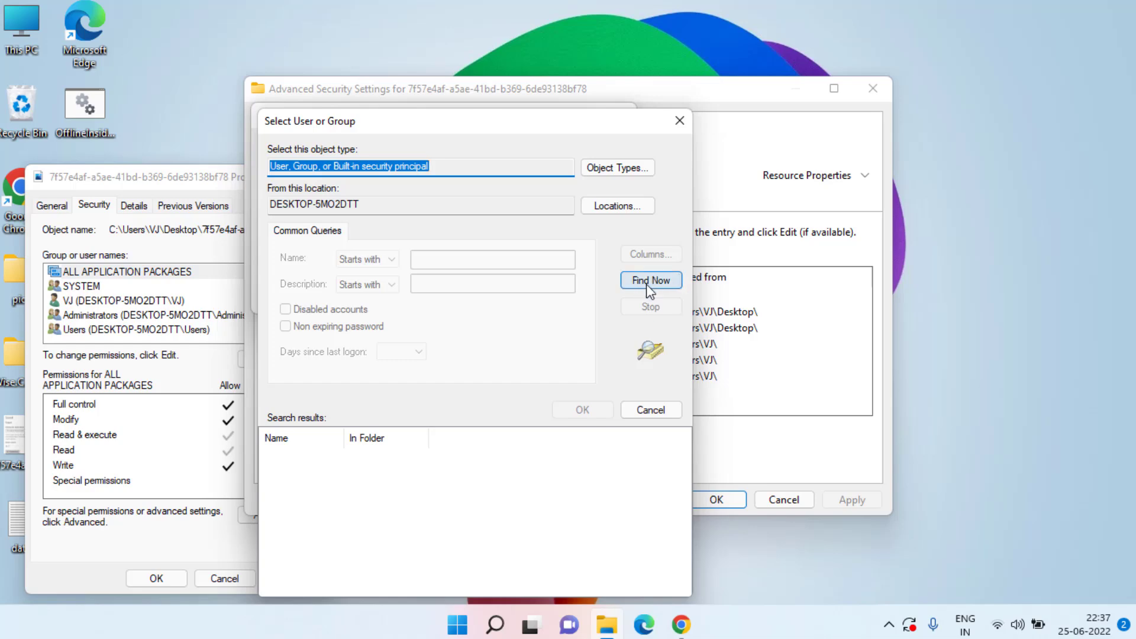
left_click(649, 280)
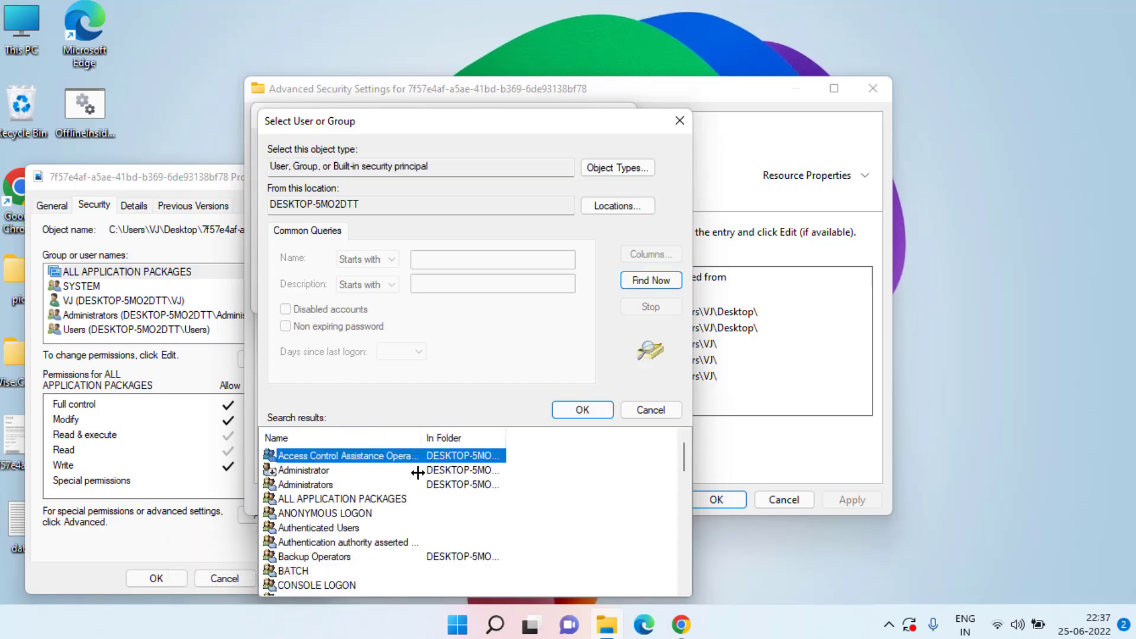
mouse_move(297, 484)
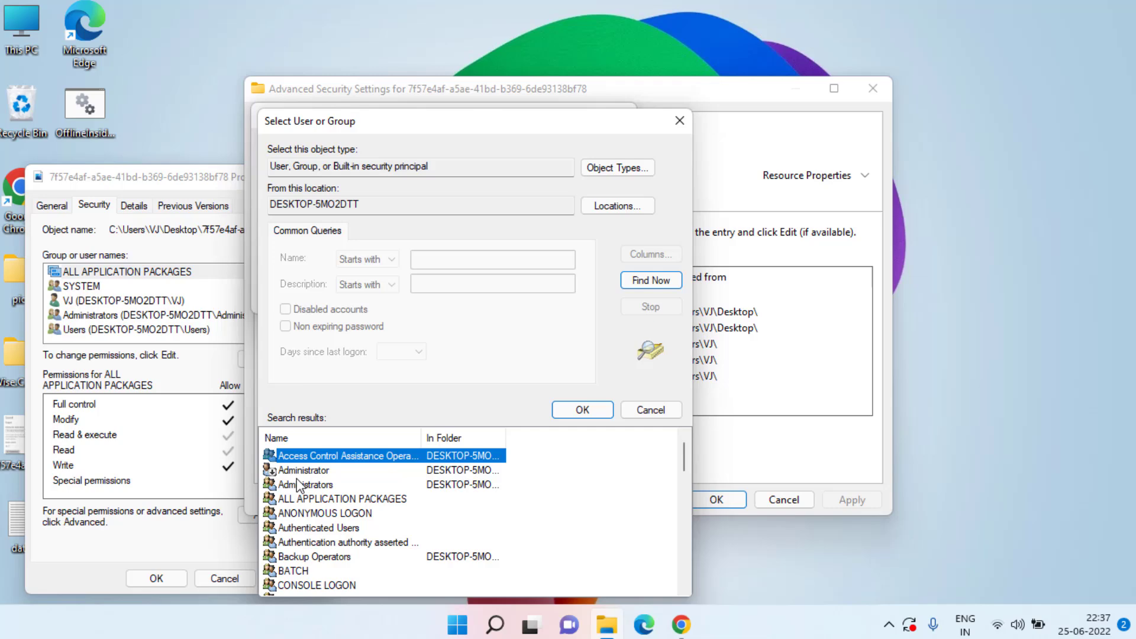
mouse_move(302, 535)
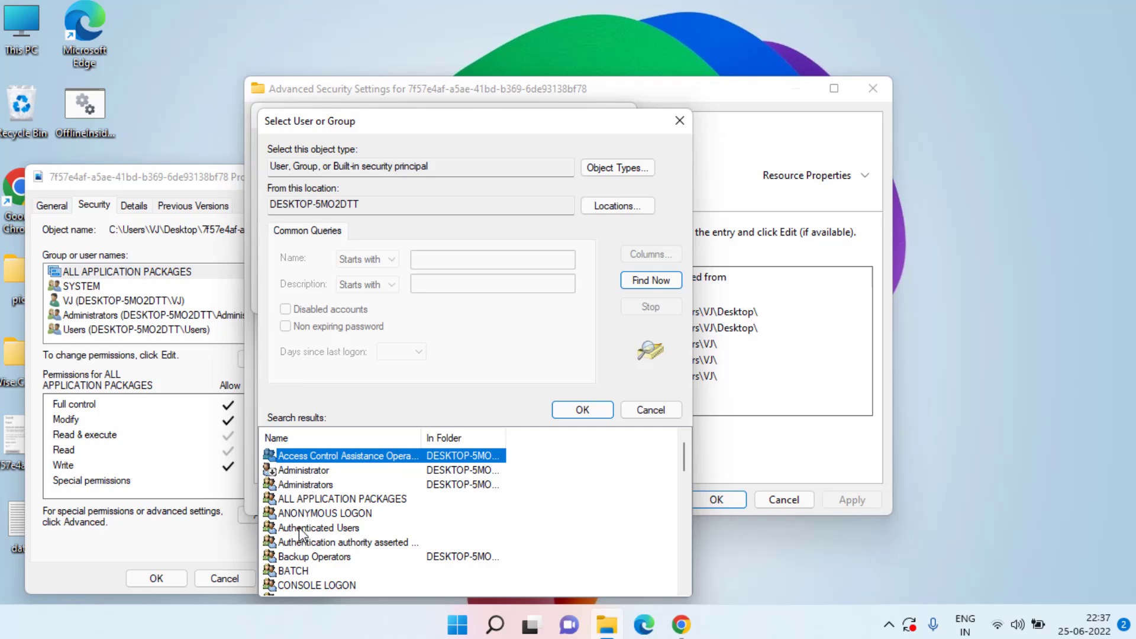
- Select user VJ from the search results and confirm VJ as the new owner
left_click(318, 528)
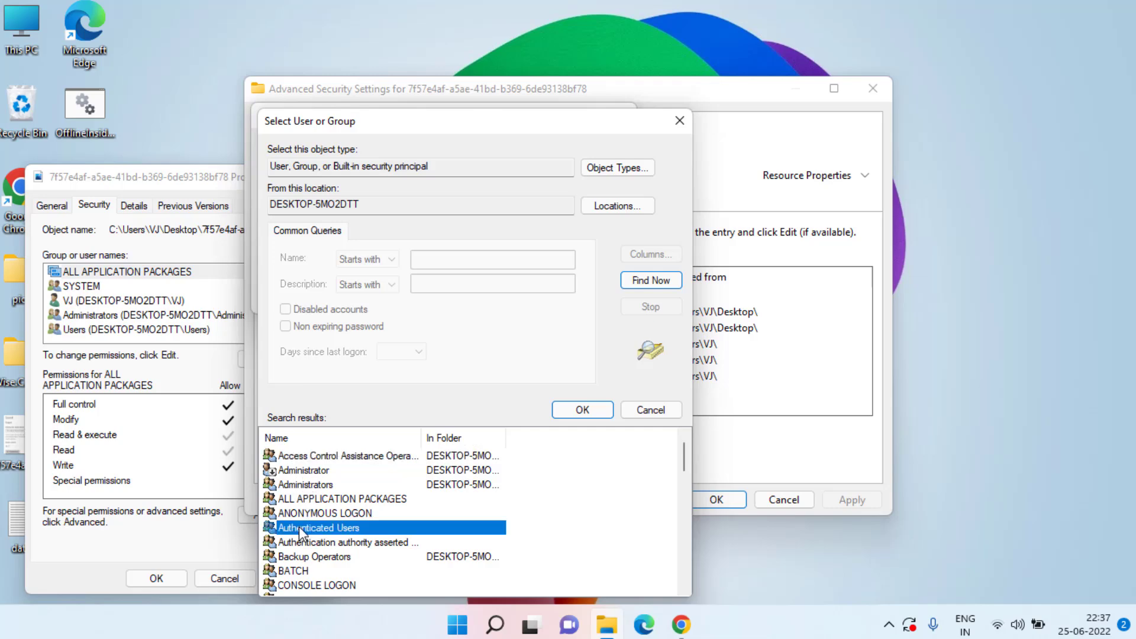
left_click(456, 625)
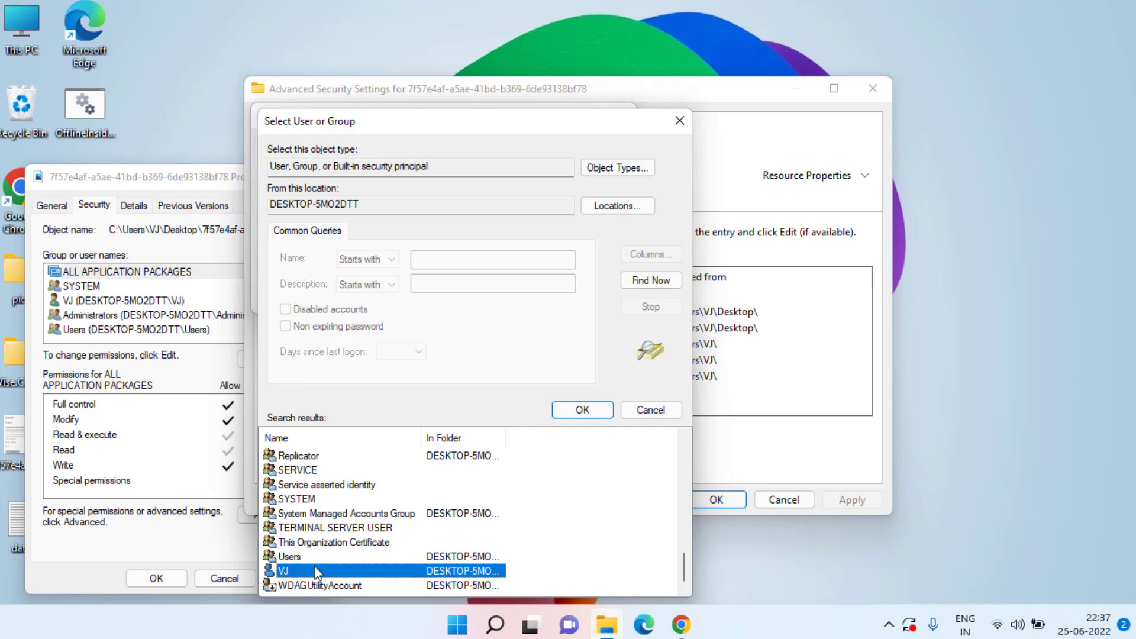
left_click(582, 409)
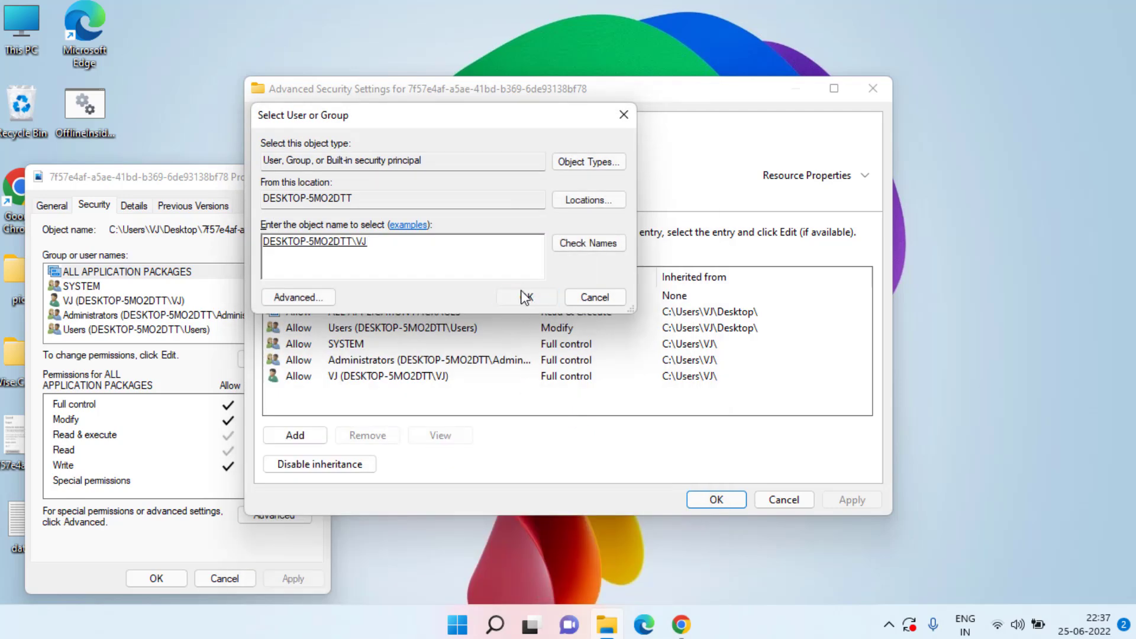
left_click(525, 297)
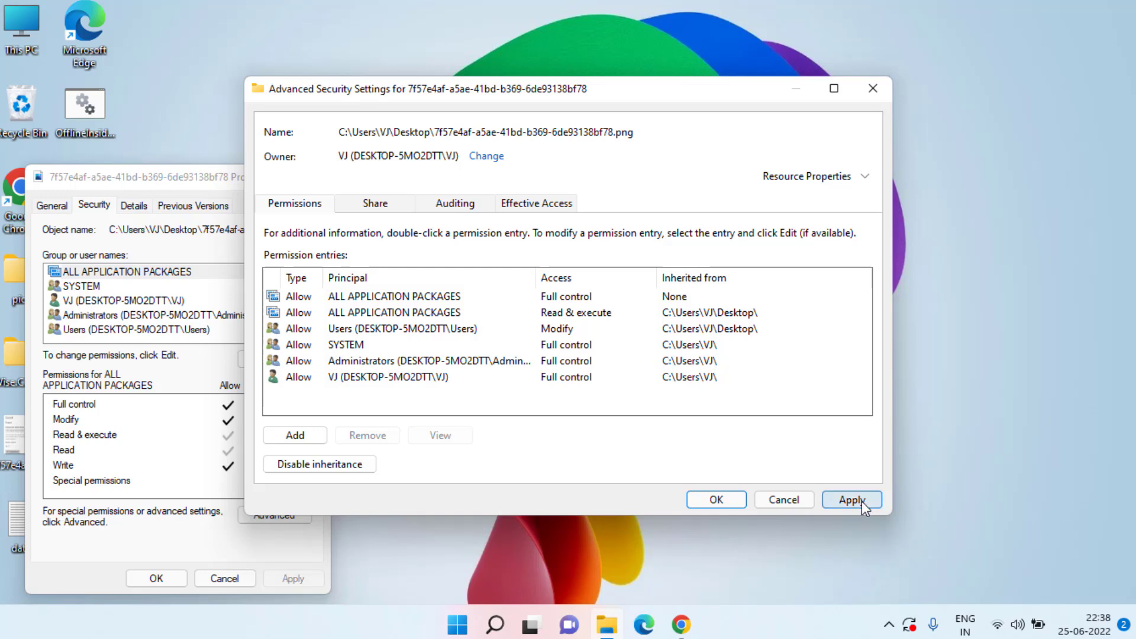
- Apply ownership, disable inheritance converting entries to explicit permissions, and close all dialogs
left_click(851, 499)
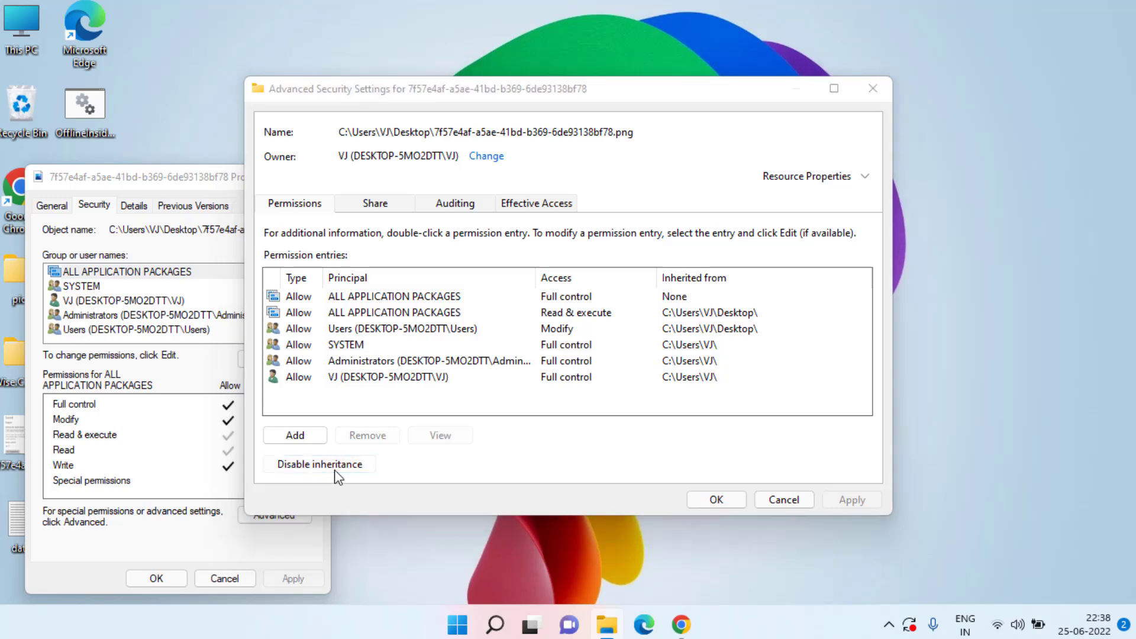
left_click(318, 464)
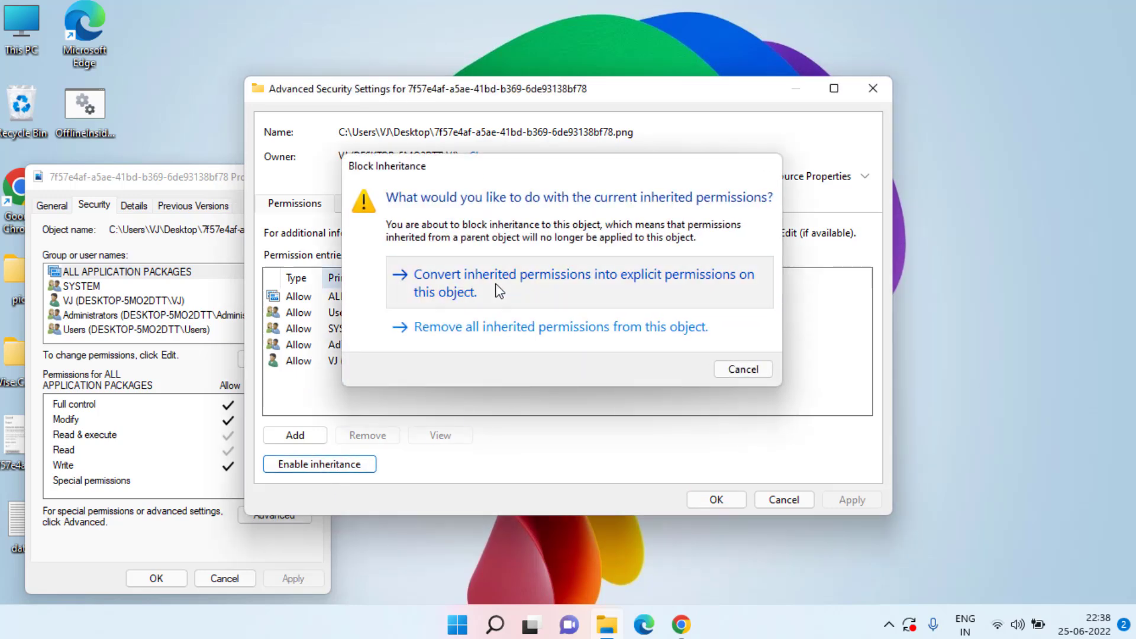
left_click(580, 282)
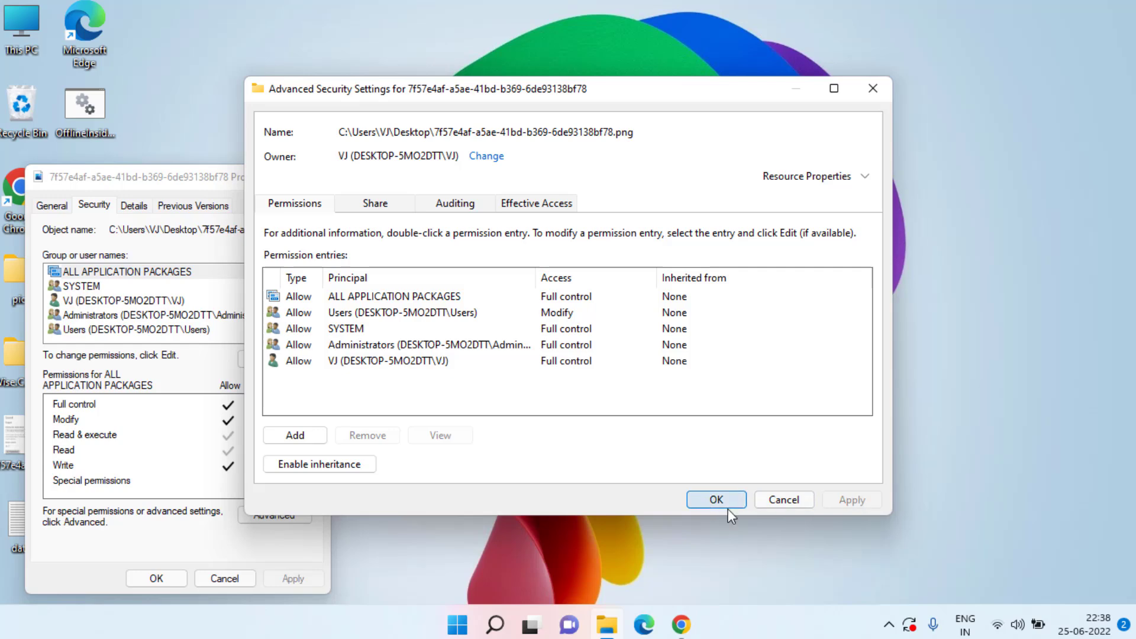
left_click(715, 500)
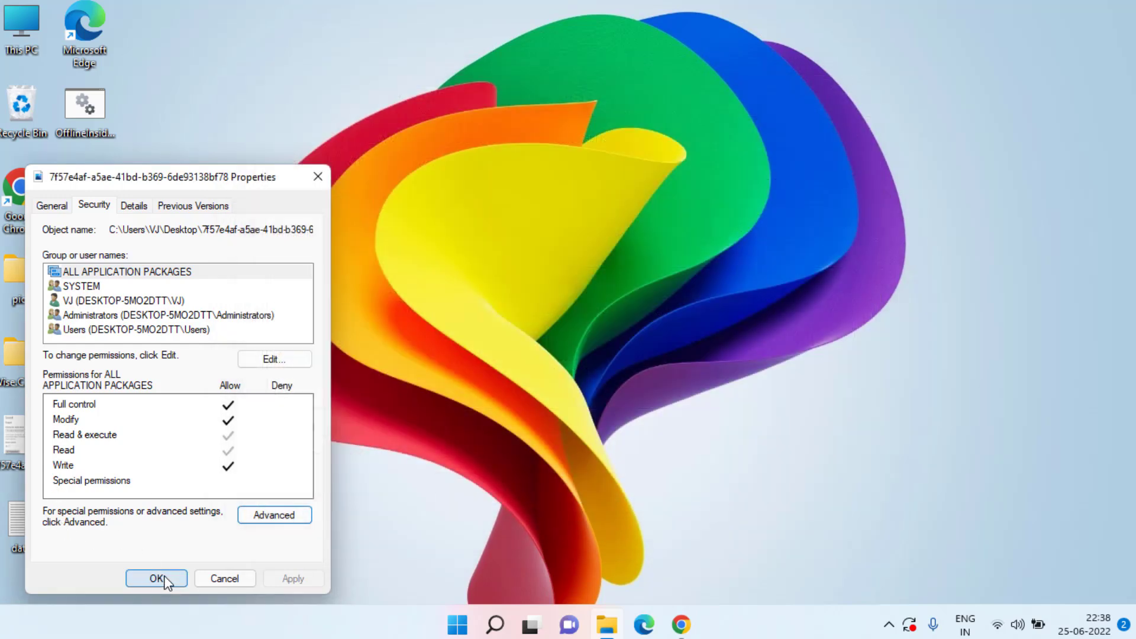
left_click(157, 579)
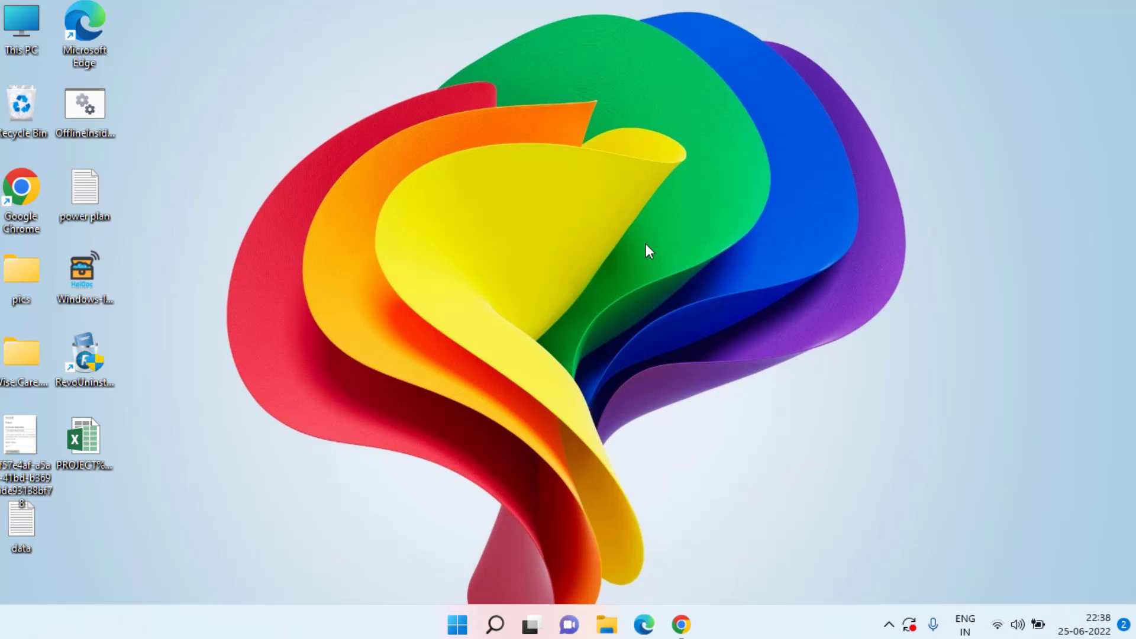